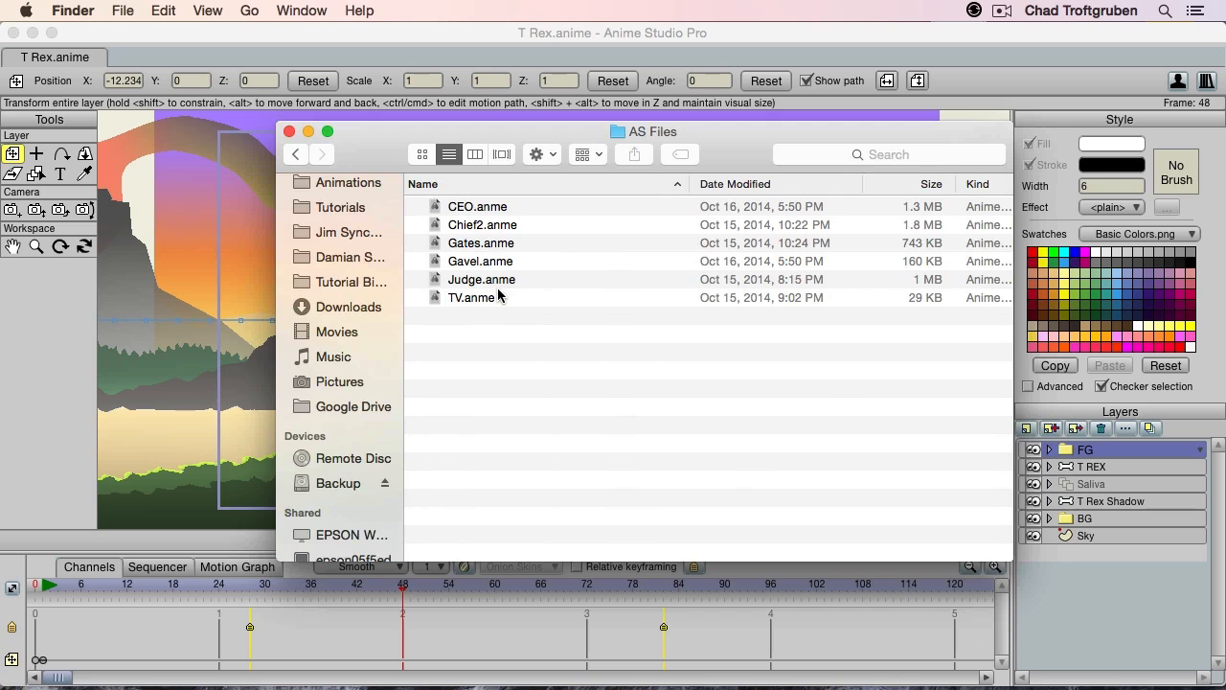
- Open an .anme animation file from the AS Files folder in Finder
double_click(483, 224)
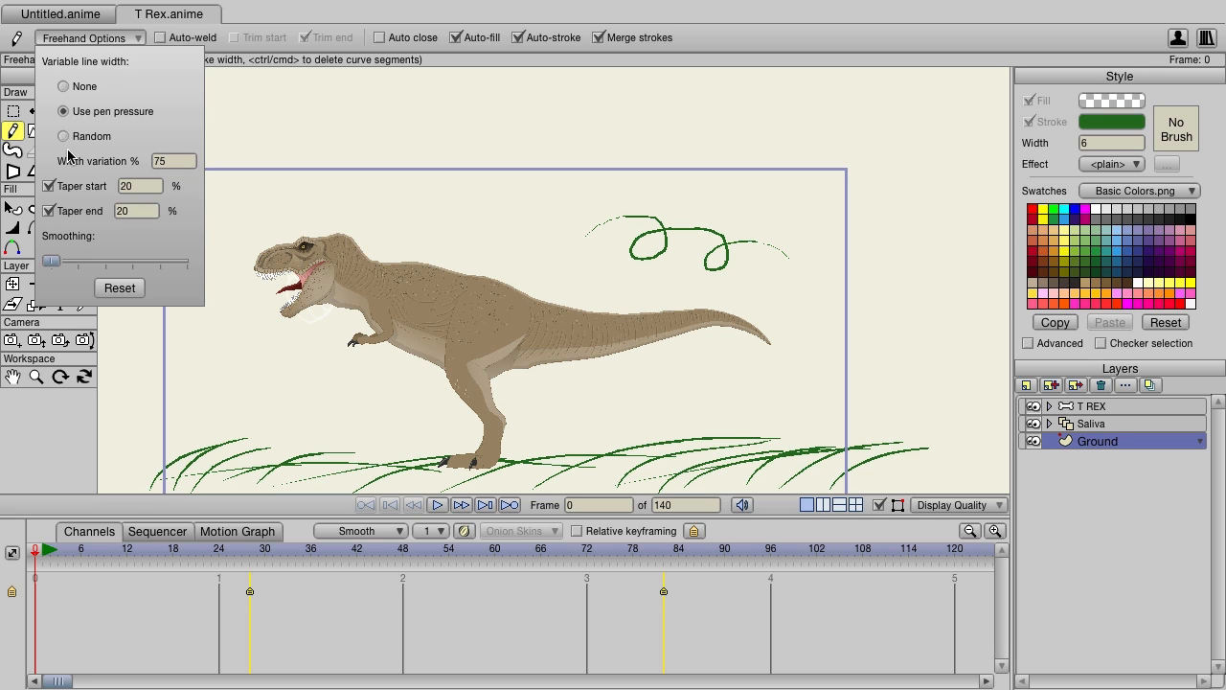
- Draw a green pen-pressure freehand grass stroke across the canvas beside the T Rex
left_click_drag(50, 261, 190, 260)
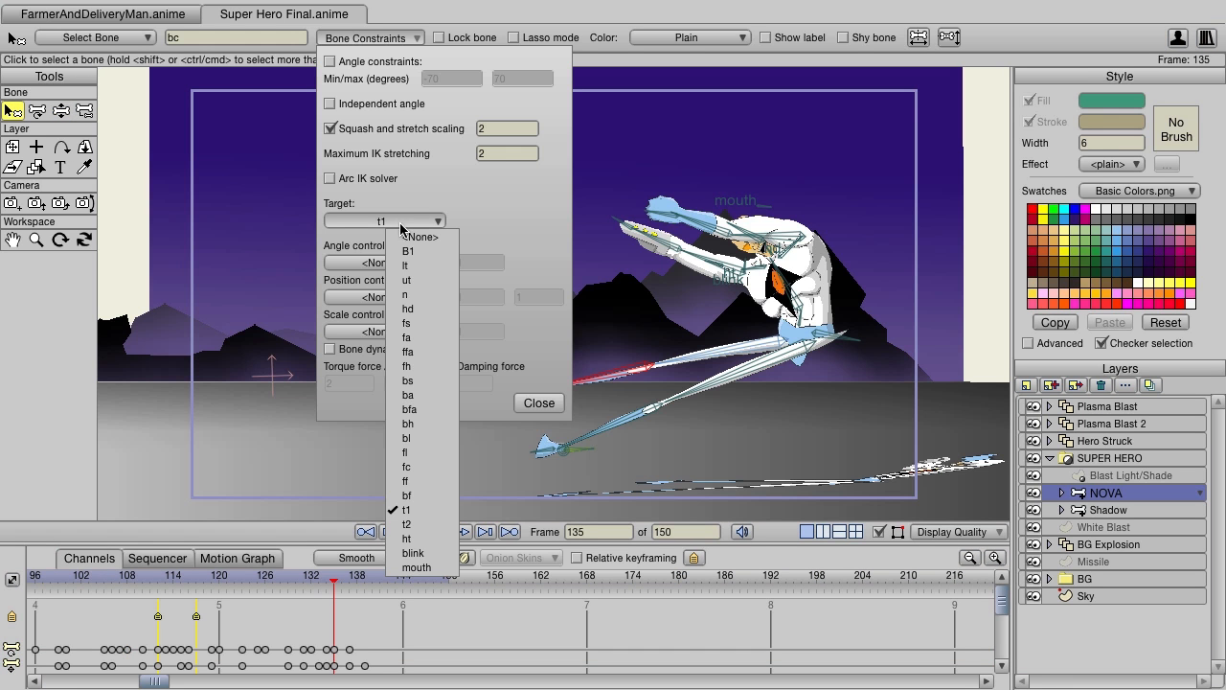
mouse_move(419, 237)
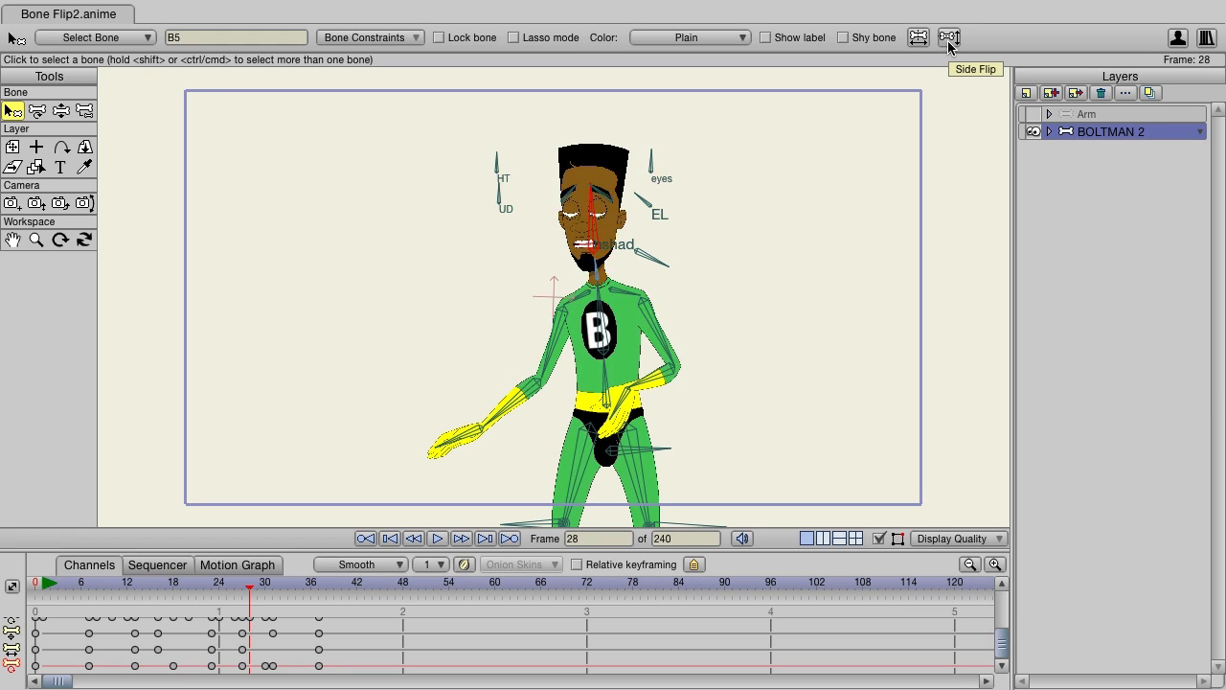
- Flip the selected Boltman arm bones to the opposite side
left_click(949, 37)
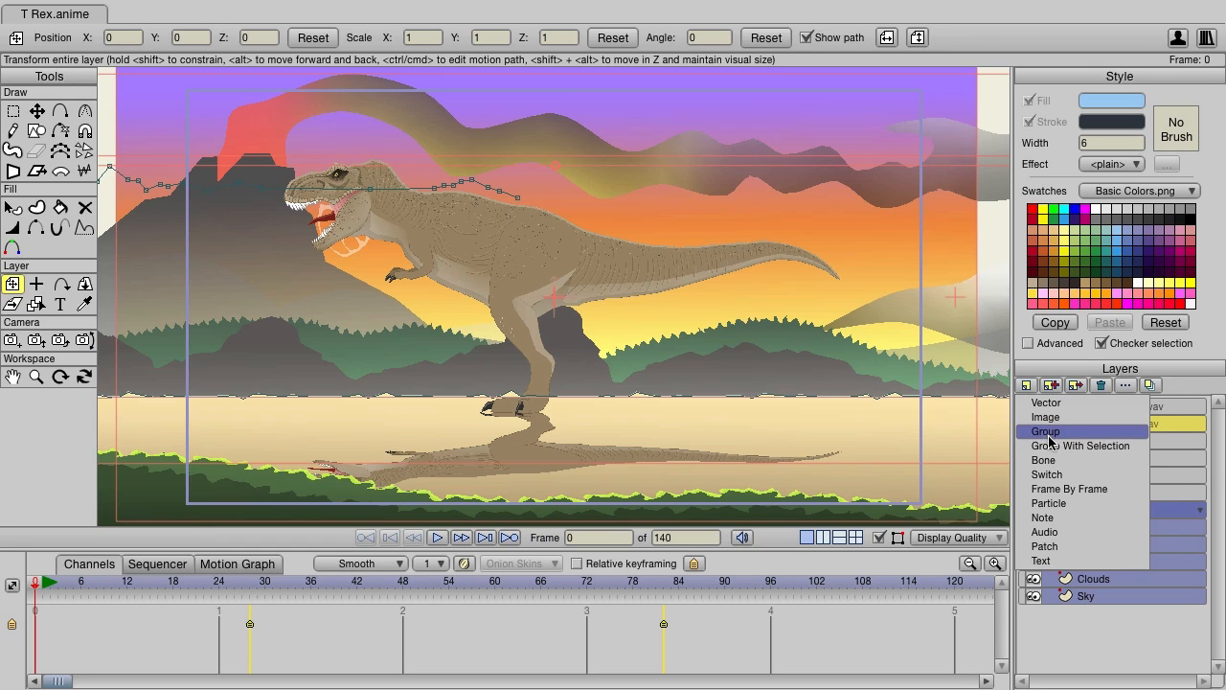
- Add a new Group layer to the T Rex scene's Layers panel
left_click(1046, 431)
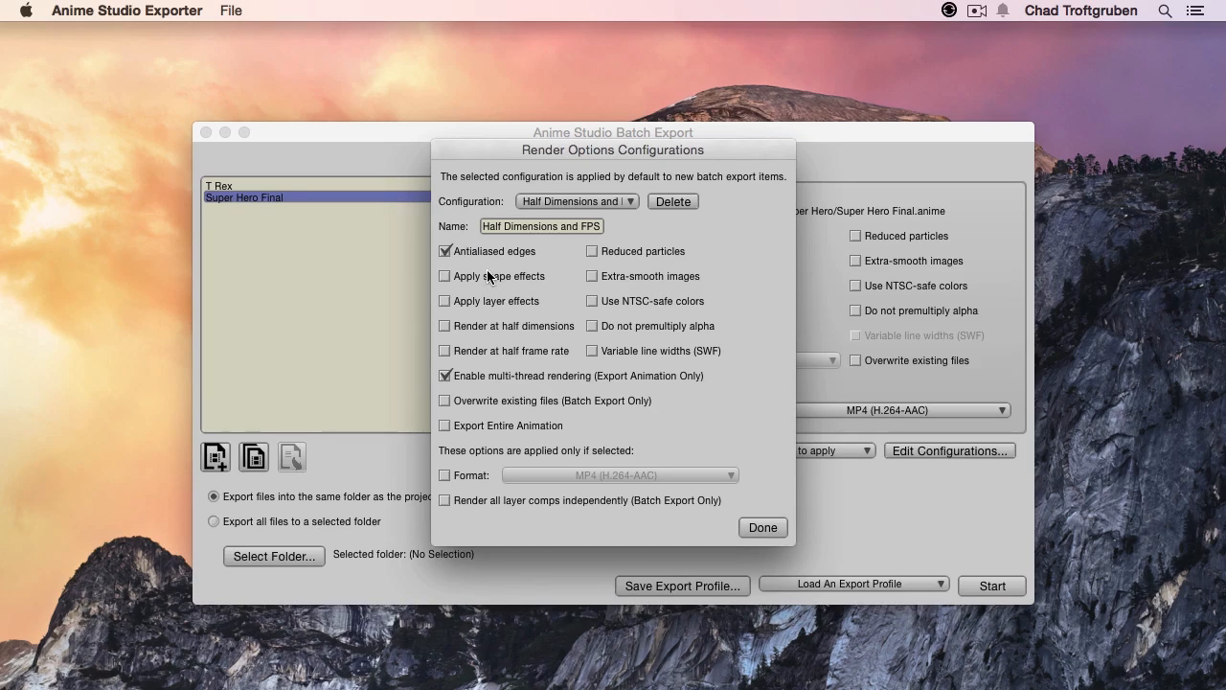
- Disable Antialiased edges in the 'Half Dimensions and FPS' render preset
left_click(446, 251)
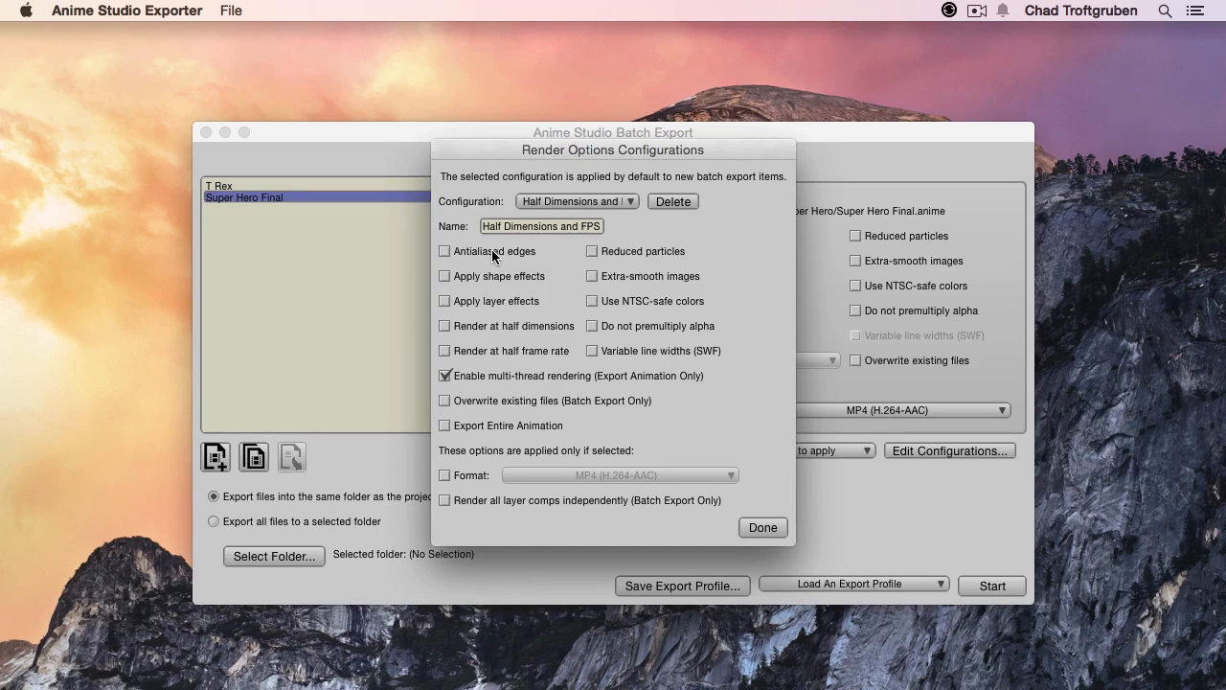